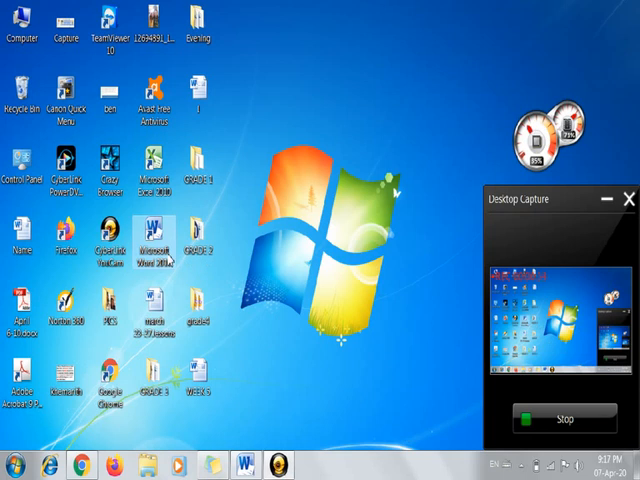
mouse_move(236, 252)
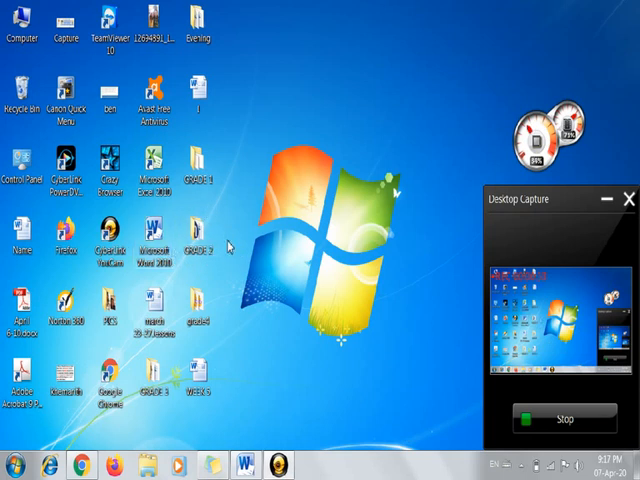
mouse_move(30, 426)
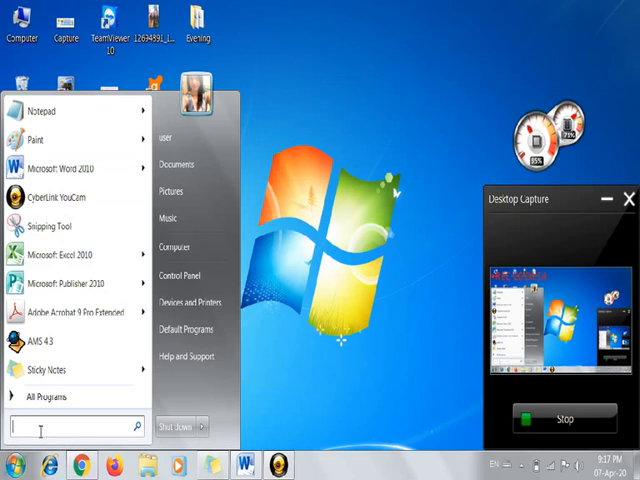
- Search WORD from the Start menu and launch Microsoft Word 2010 with a blank document
type("WORD")
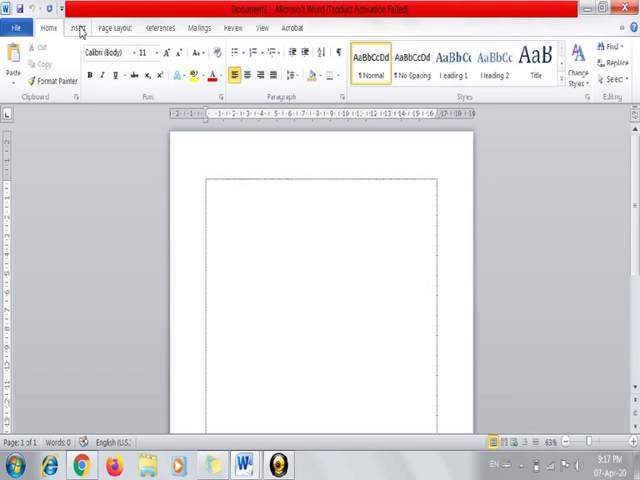
- Show the Insert ribbon's Shapes gallery over the blank document
left_click(76, 28)
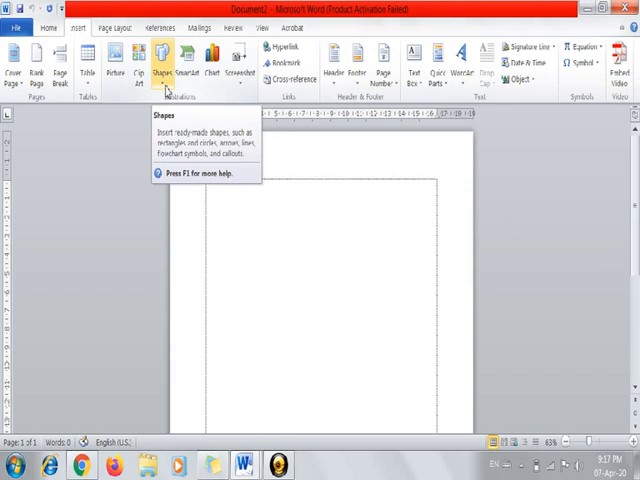
left_click(164, 74)
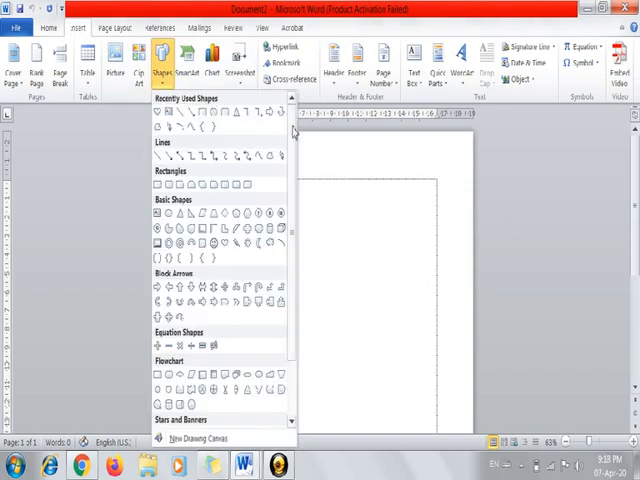
mouse_move(288, 130)
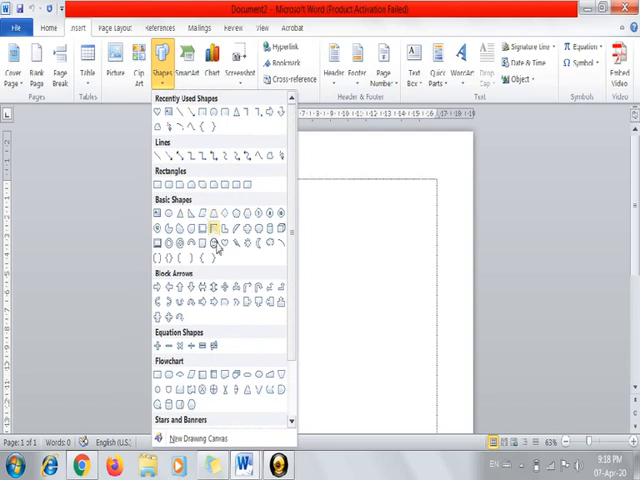
mouse_move(292, 310)
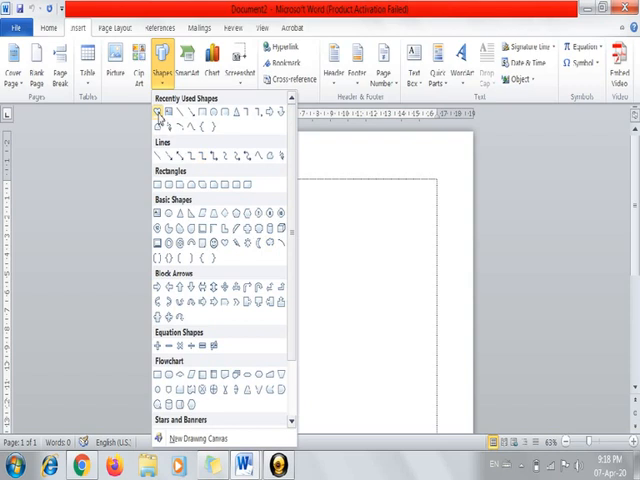
- Draw a heart shape near the top of the page
left_click(160, 116)
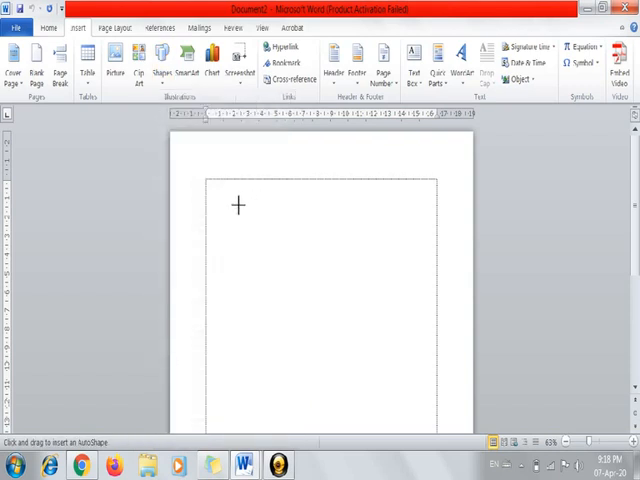
left_click_drag(236, 204, 338, 314)
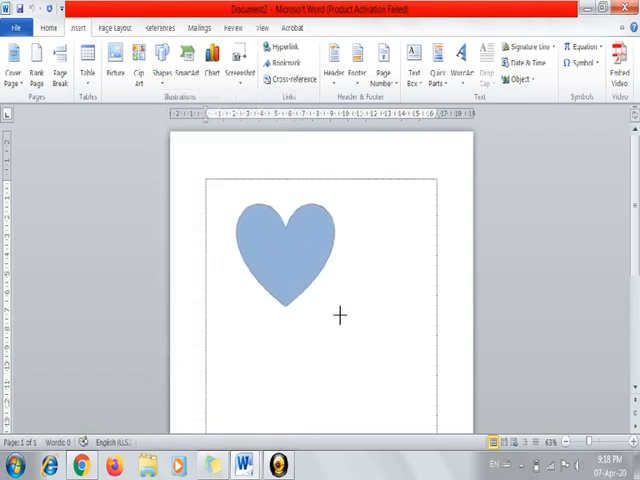
left_click(284, 244)
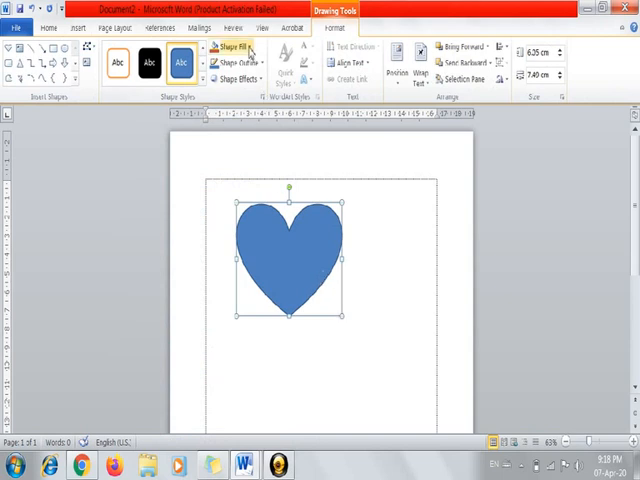
- Fill the heart with dark teal, then replace it with a green marble texture
left_click(240, 48)
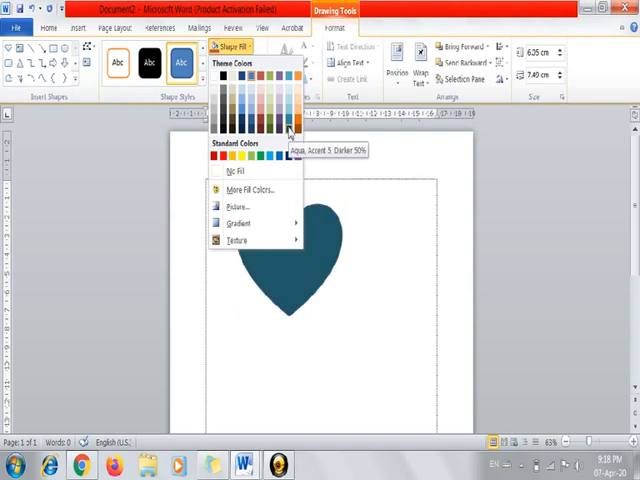
left_click(288, 134)
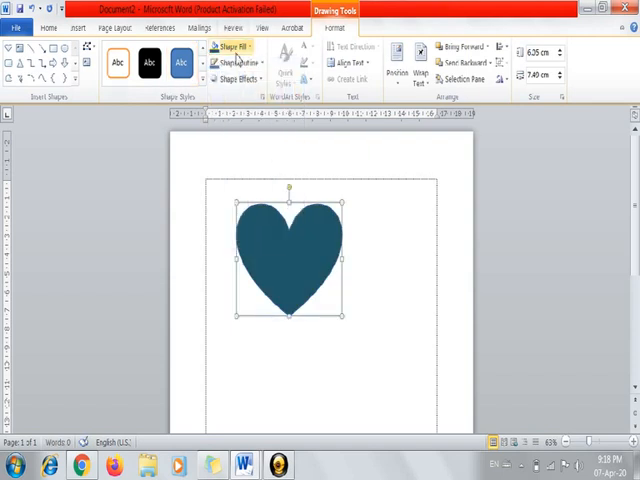
left_click(236, 46)
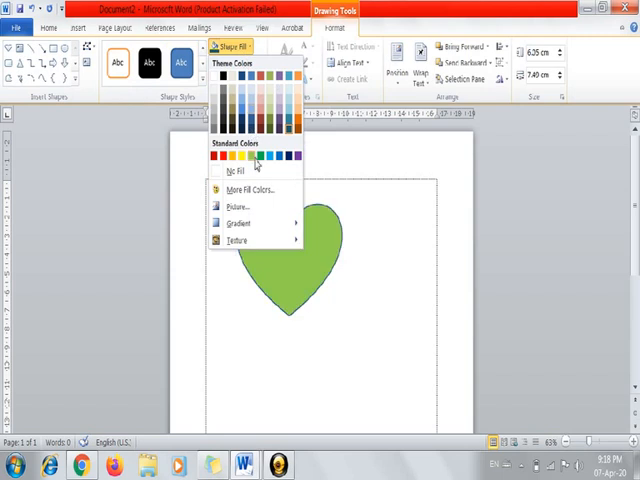
left_click(238, 222)
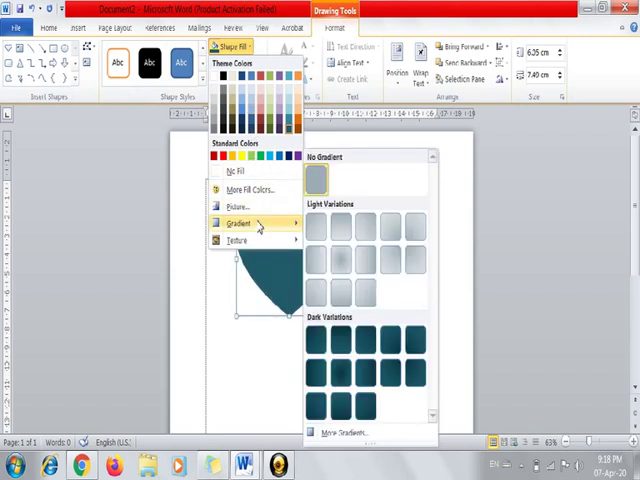
left_click(244, 240)
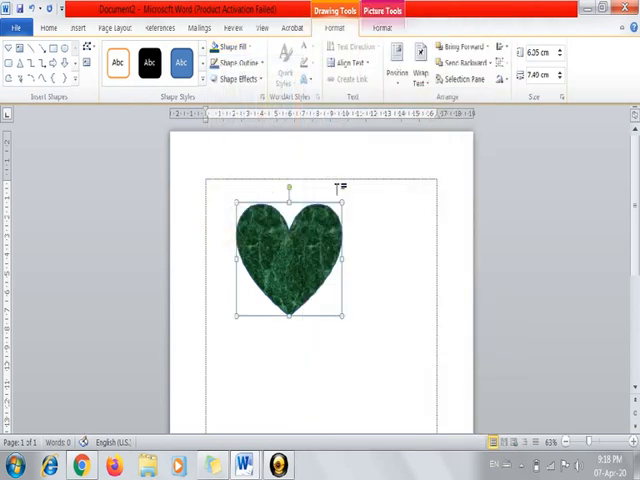
mouse_move(344, 316)
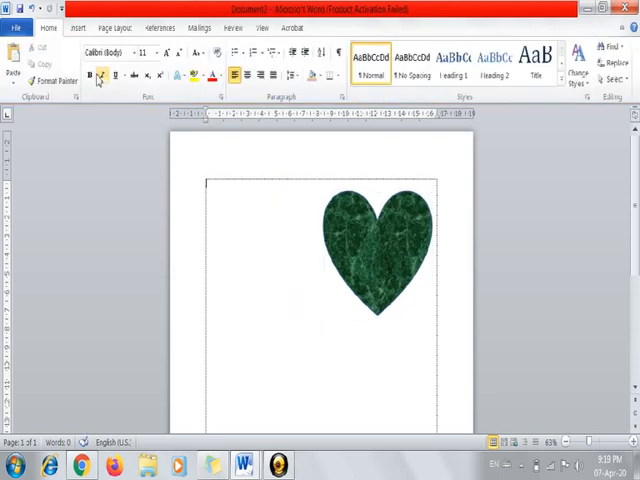
- Reopen the Shapes gallery to add a rectangle left of the green heart
left_click(80, 28)
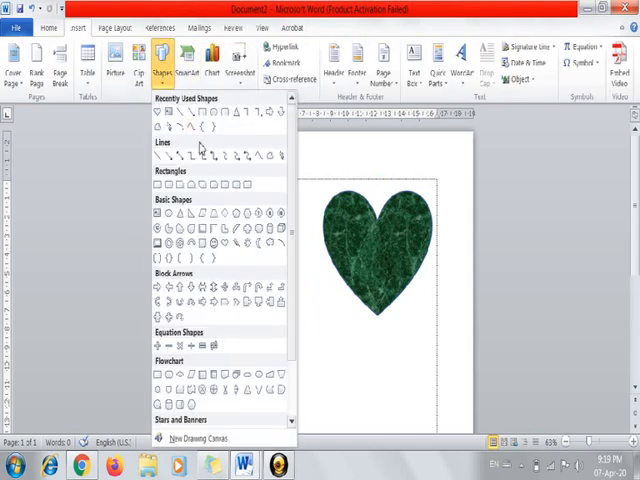
mouse_move(196, 186)
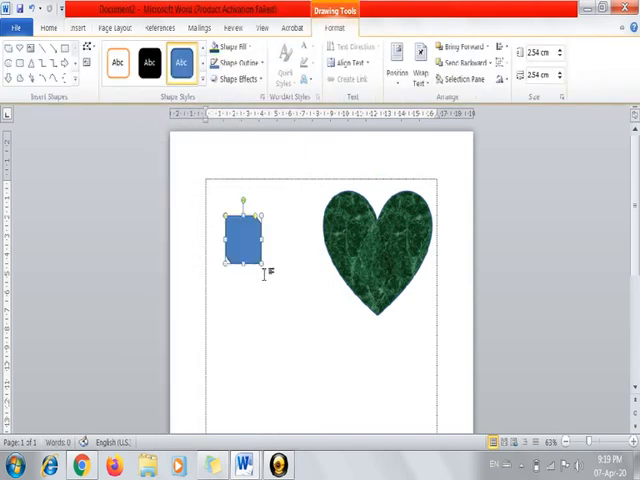
mouse_move(258, 276)
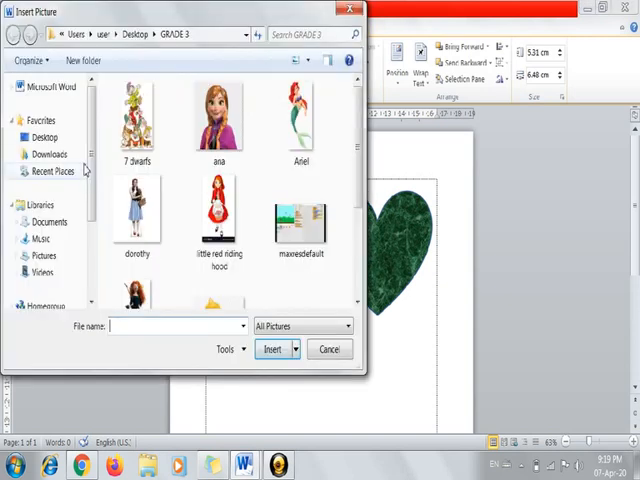
- Fill the rectangle with the Anna picture from the Desktop's GRADE 1 folder and resize it
left_click(44, 136)
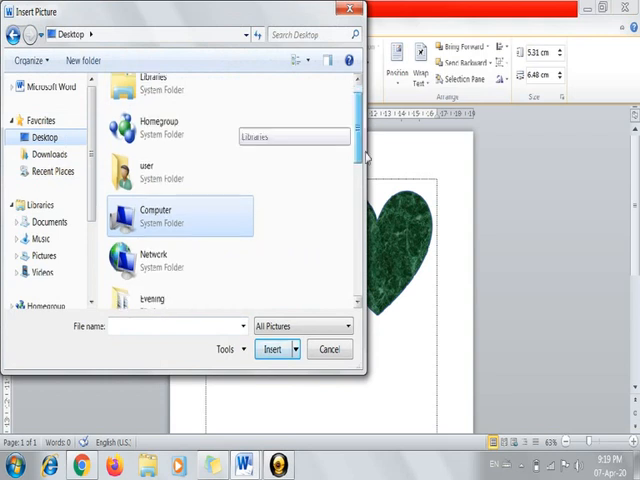
scroll("down", 3)
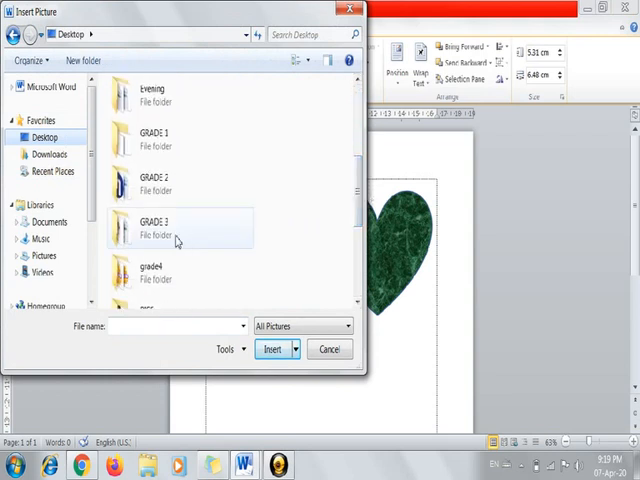
double_click(150, 224)
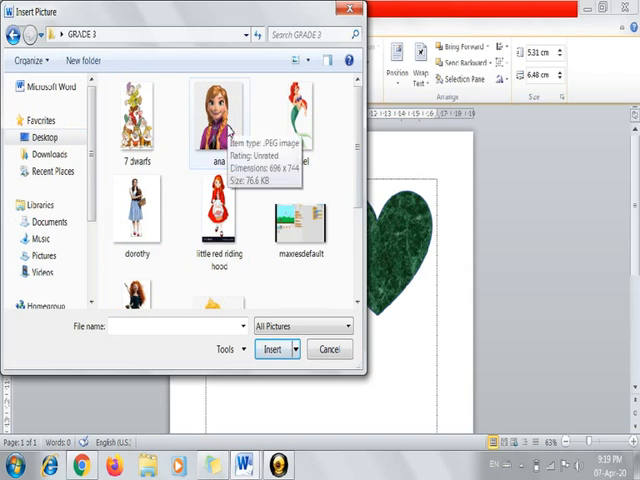
left_click(272, 348)
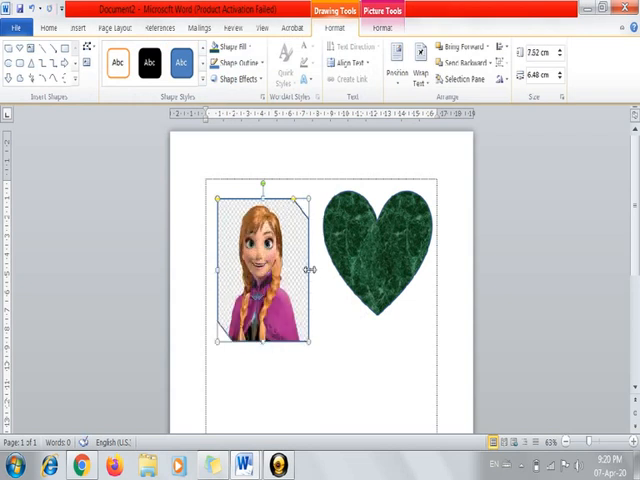
left_click_drag(308, 272, 324, 284)
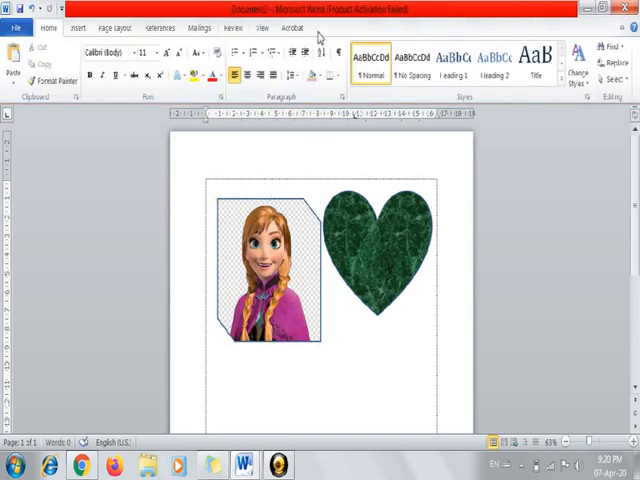
mouse_move(350, 38)
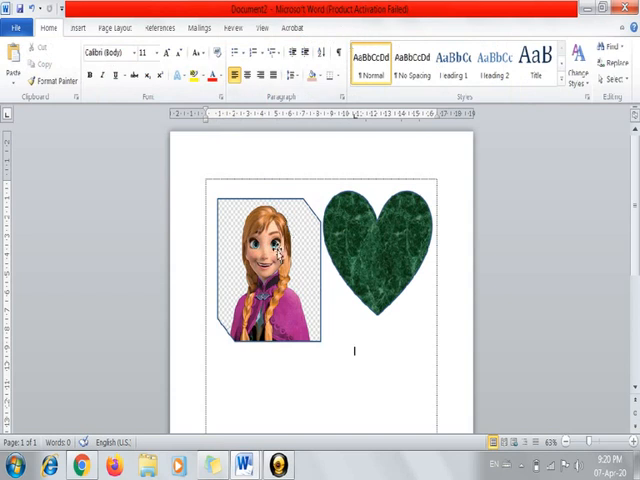
- Give the Anna picture a 6 pt border in a dark colour
left_click(258, 264)
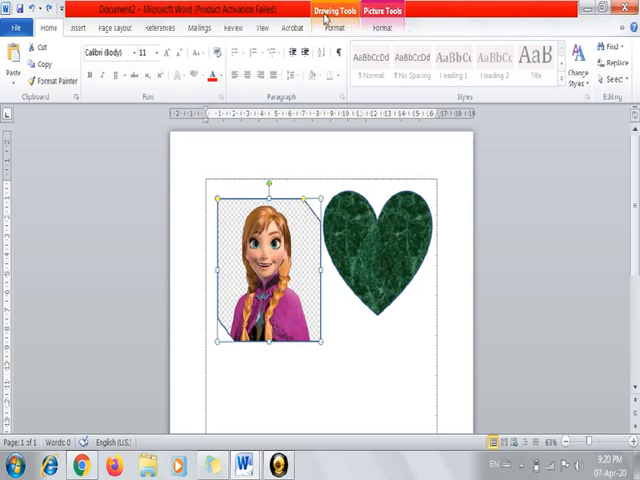
left_click(332, 28)
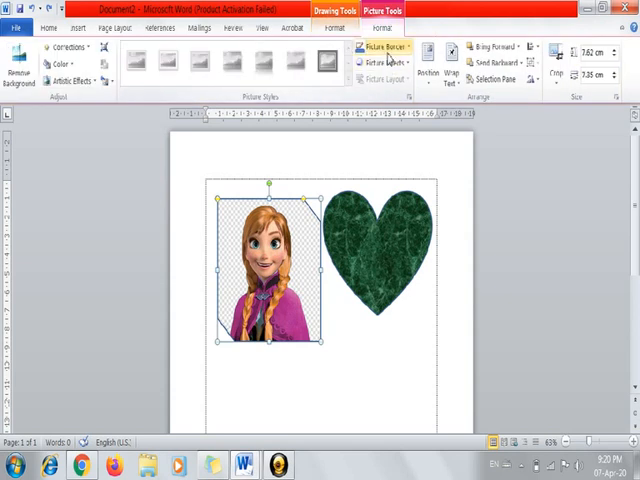
left_click(390, 48)
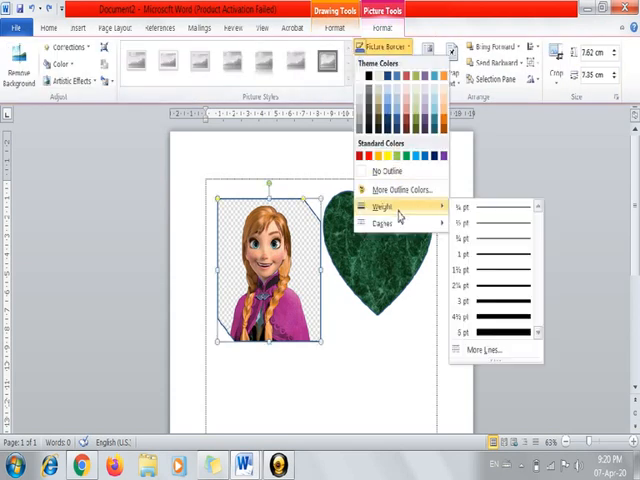
left_click(496, 332)
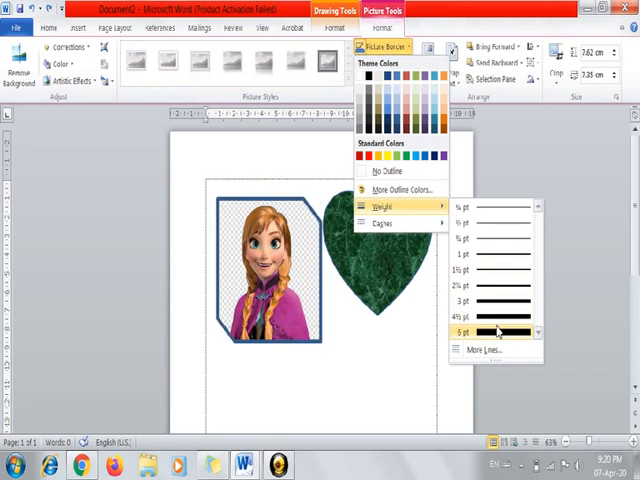
left_click(496, 330)
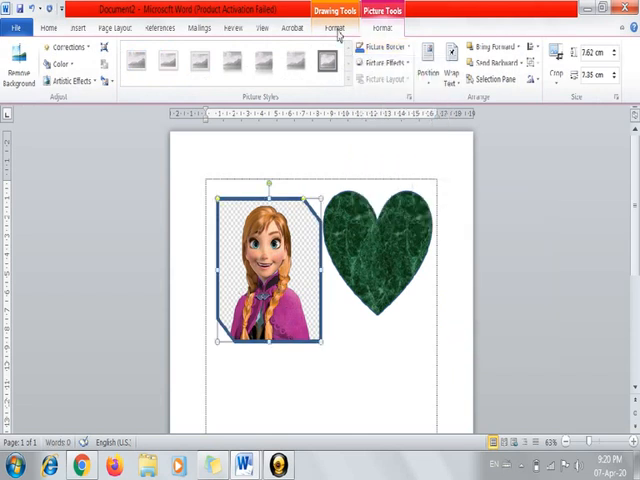
left_click(388, 48)
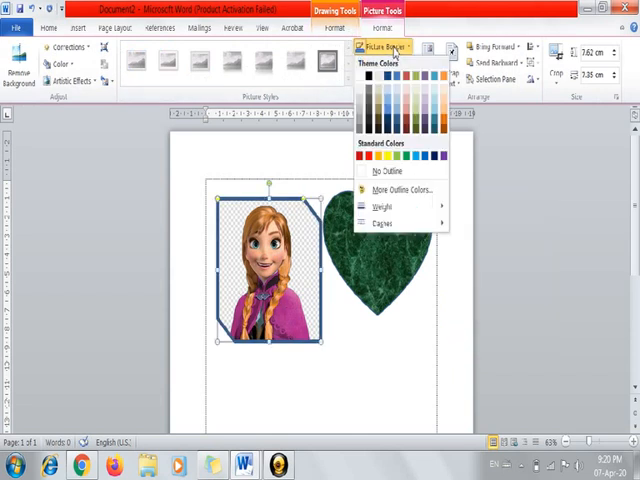
left_click(378, 208)
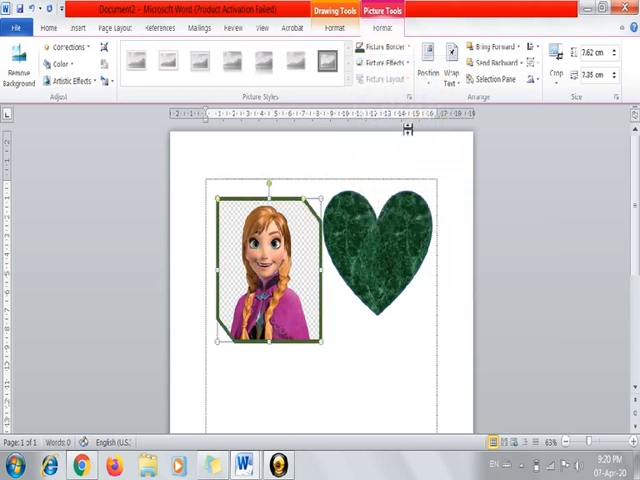
- Browse the picture effects and the shape's effects and outline weight choices without applying them
left_click(390, 64)
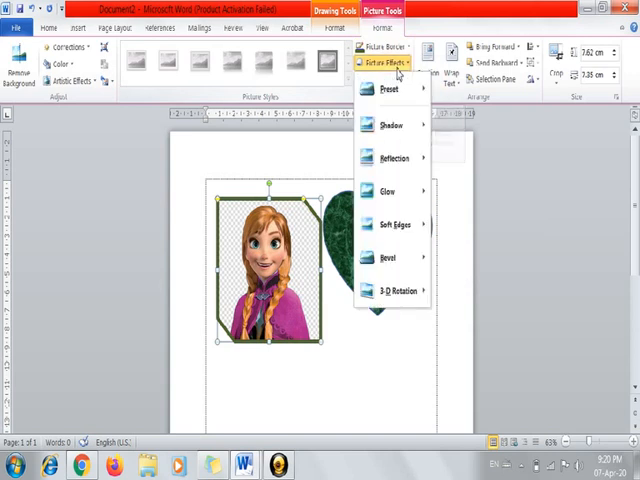
left_click(394, 126)
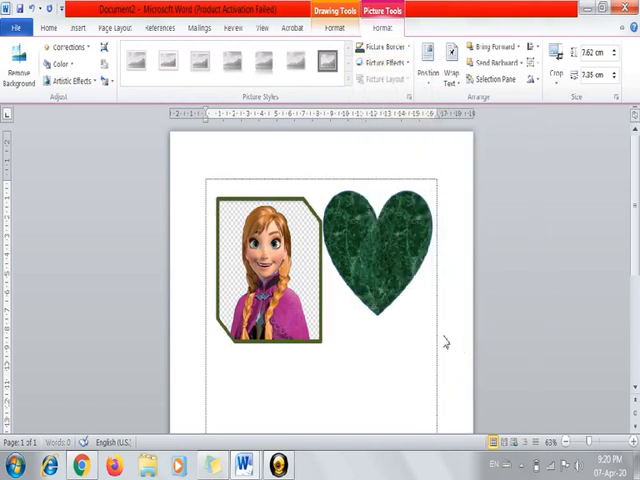
left_click(260, 264)
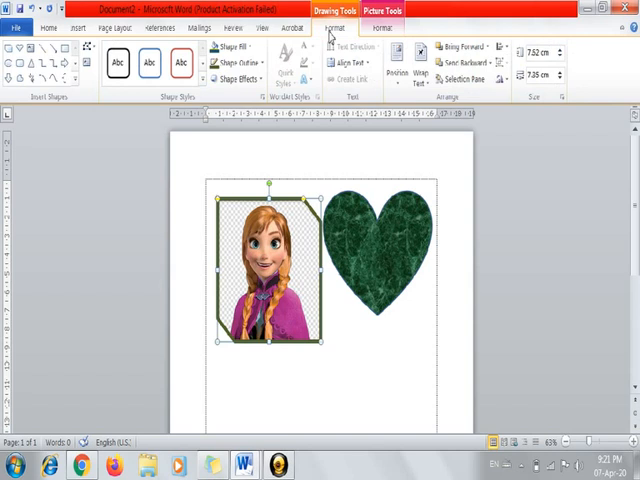
left_click(232, 48)
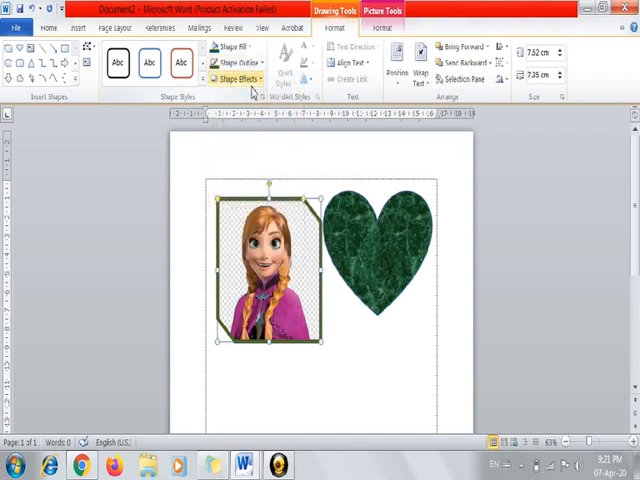
left_click(240, 76)
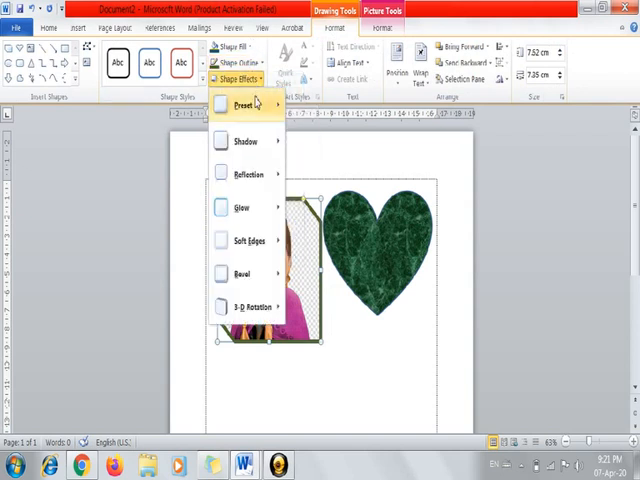
left_click(244, 62)
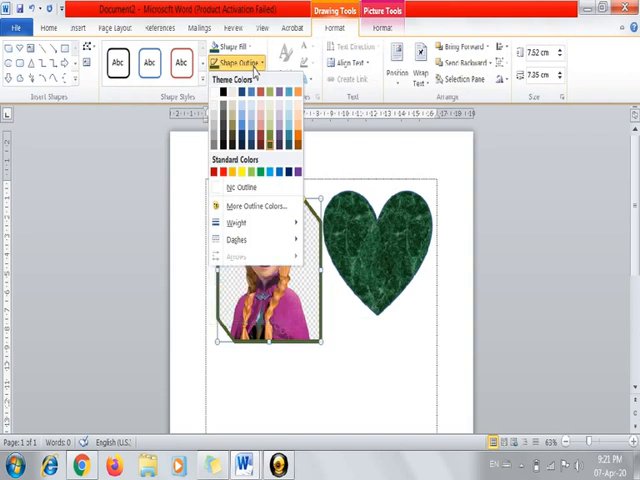
mouse_move(250, 222)
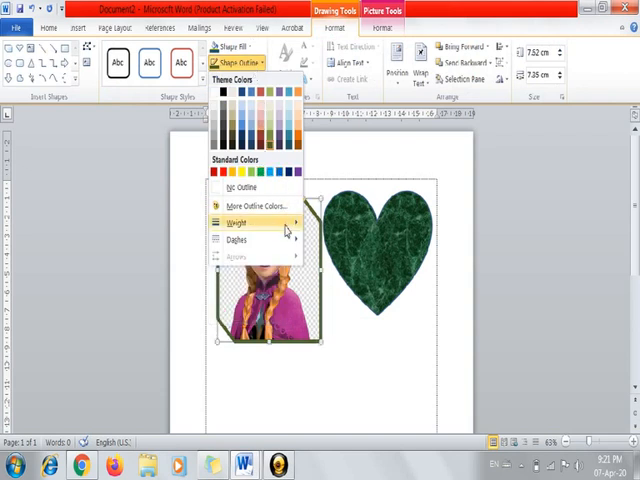
left_click(236, 238)
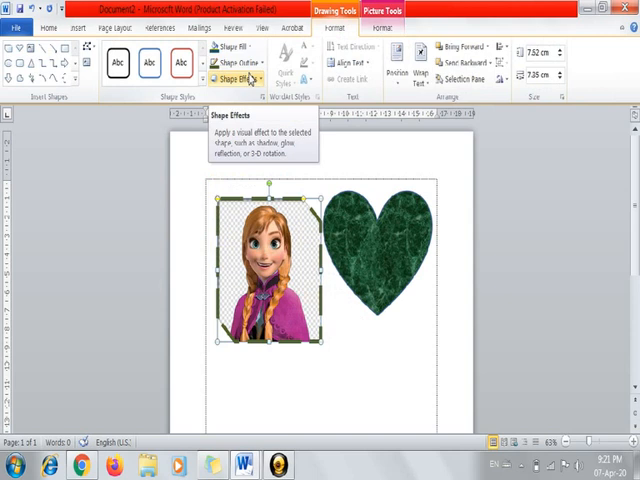
mouse_move(304, 270)
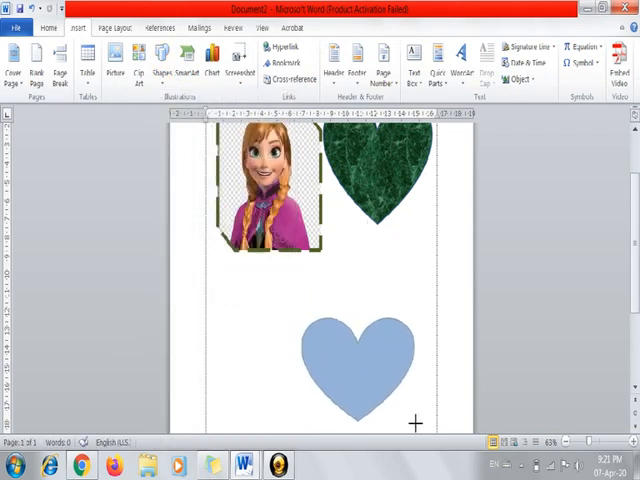
- Draw a second, blue heart below the Anna picture and green heart
left_click(360, 360)
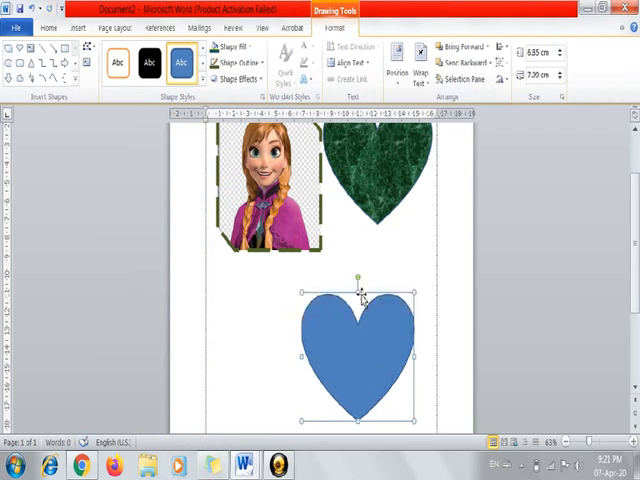
mouse_move(364, 328)
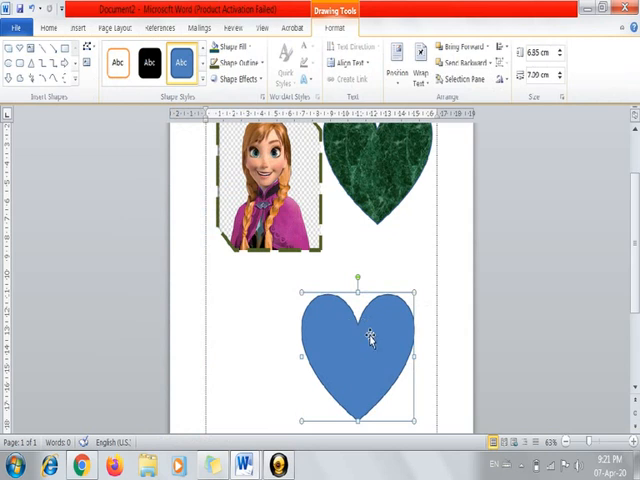
mouse_move(536, 280)
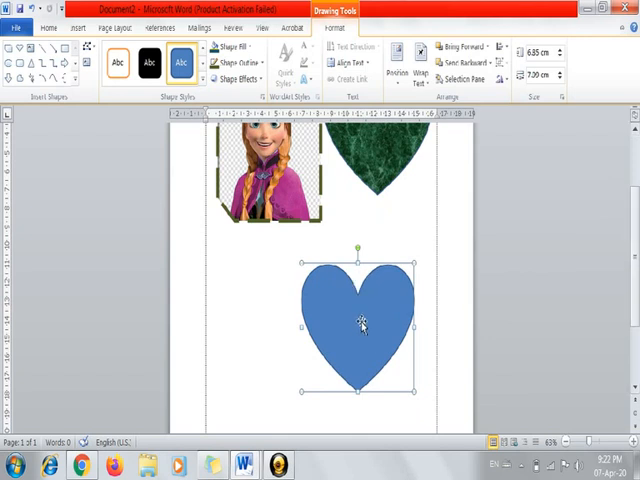
mouse_move(336, 228)
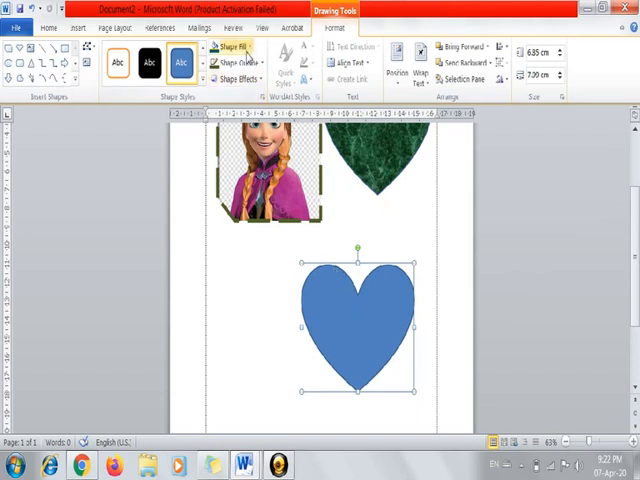
- Select the blue heart and choose a picture fill for it
left_click(238, 48)
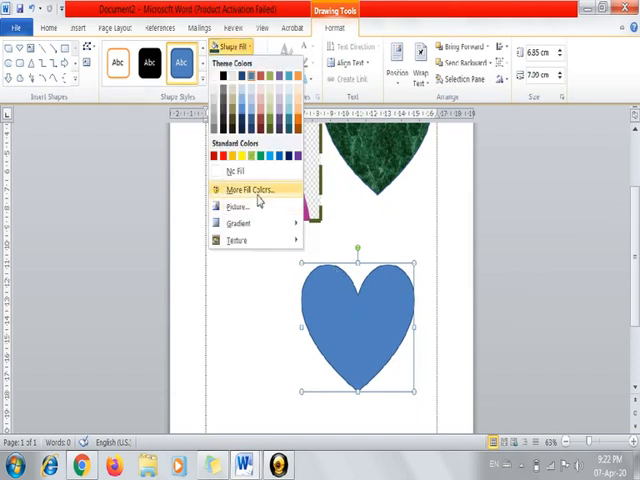
left_click(248, 190)
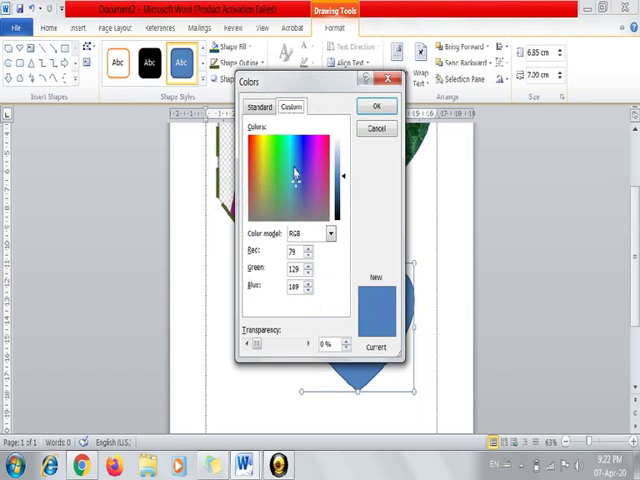
left_click(372, 104)
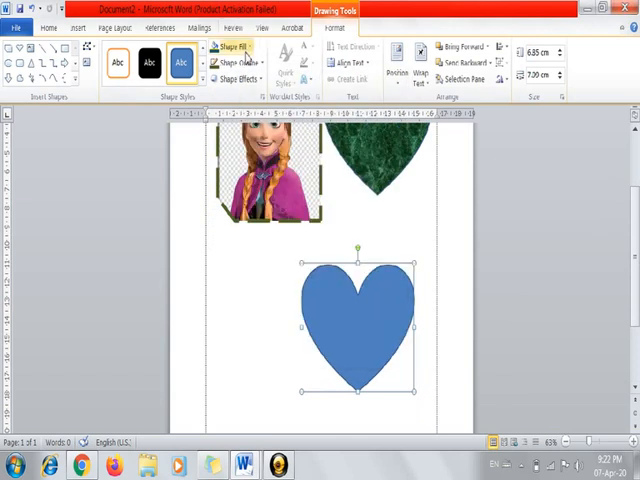
left_click(238, 46)
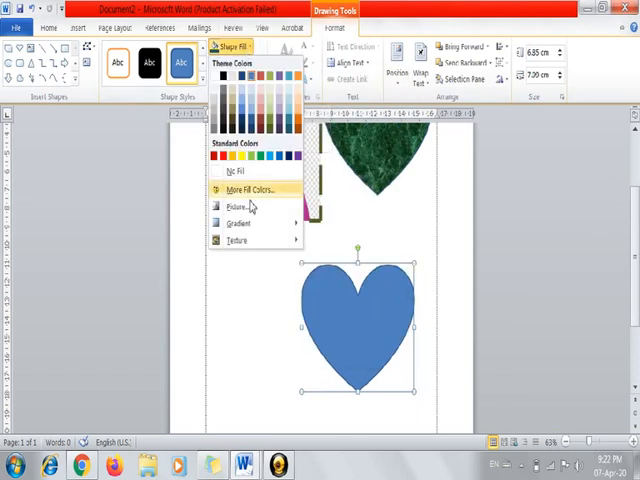
left_click(236, 206)
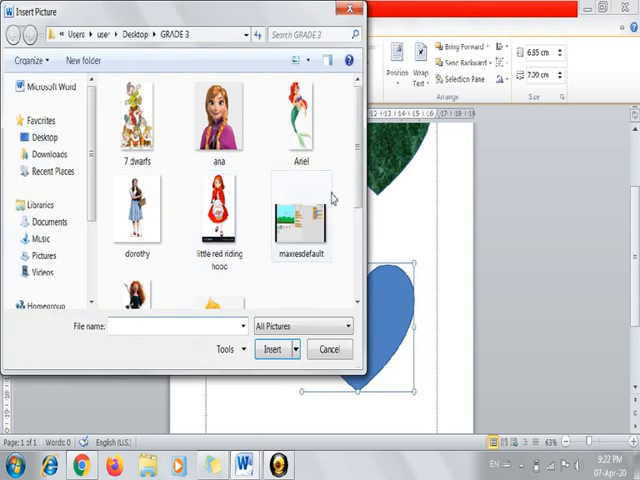
- Browse to the GRADE 3 folder and fill the heart with the Shrek image
left_click(216, 210)
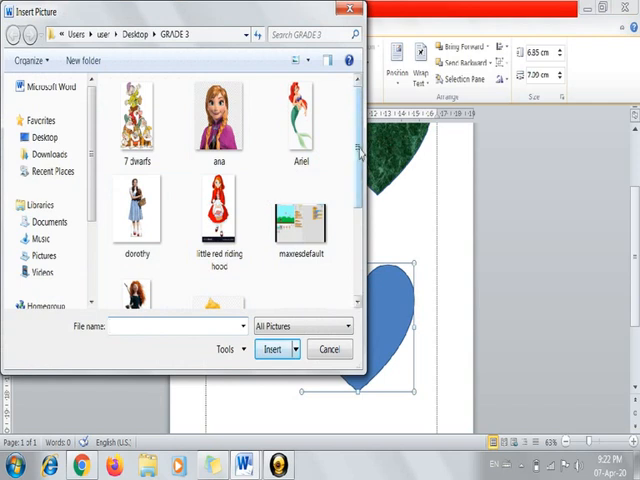
scroll("down", 3)
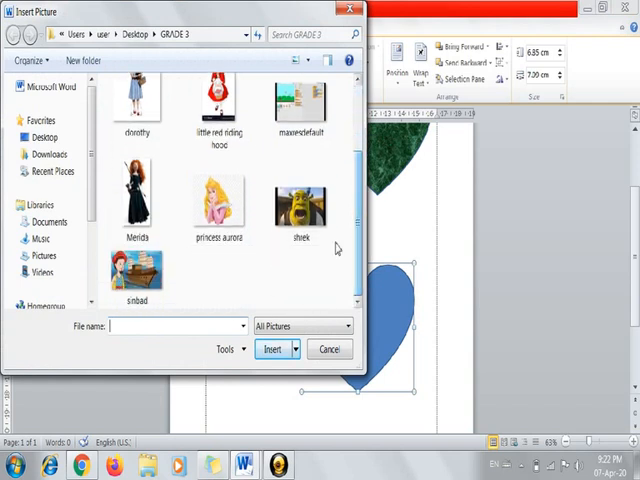
left_click(272, 348)
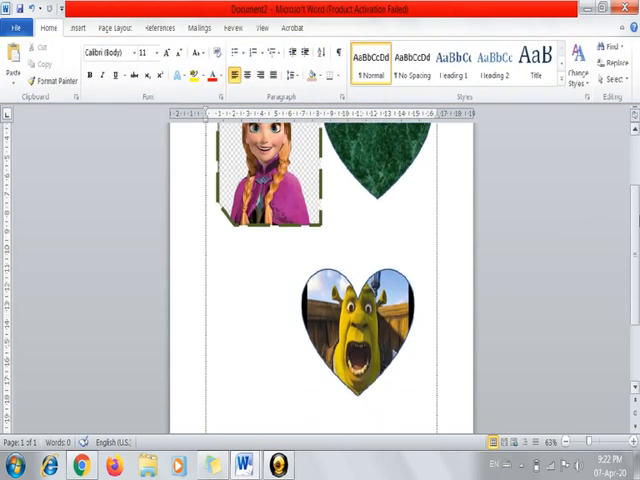
- Stretch the Shrek heart wider by editing its outline points, then deselect it
left_click(356, 324)
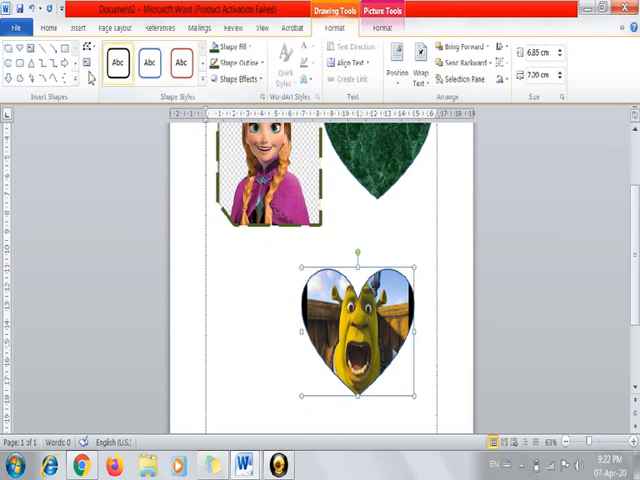
mouse_move(88, 62)
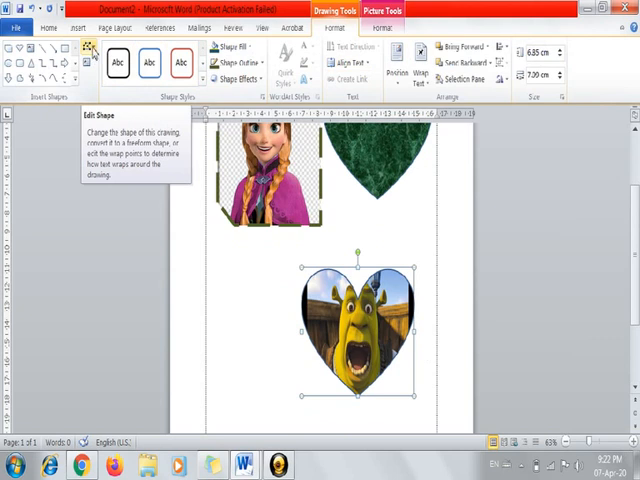
left_click(88, 52)
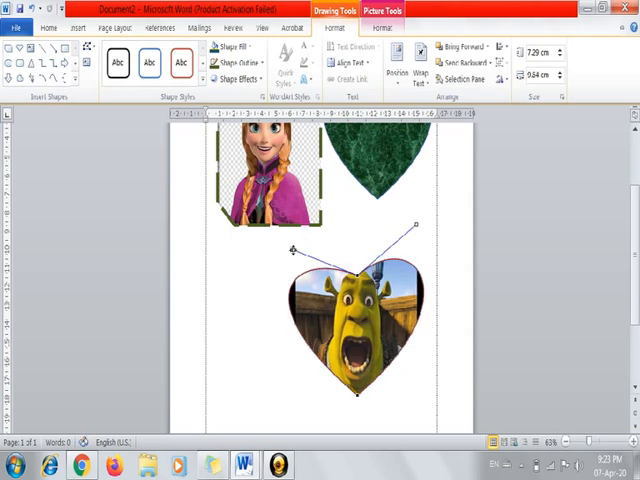
mouse_move(358, 262)
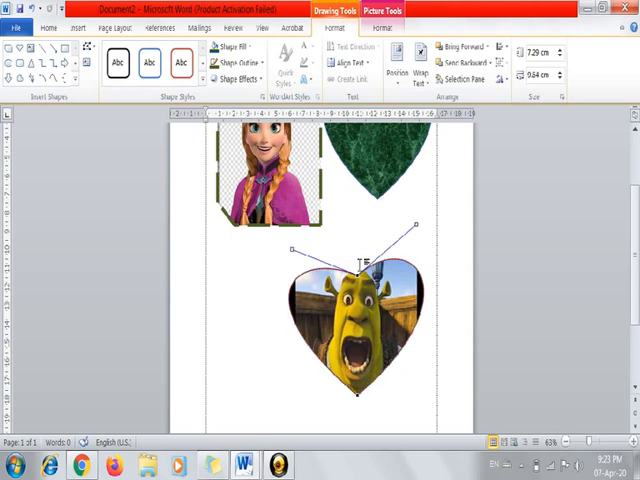
left_click(44, 32)
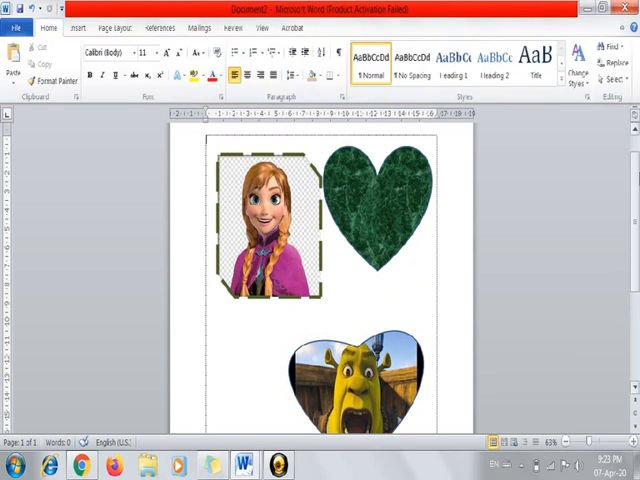
- Drag the Shrek heart up to sit just below the Anna rectangle and green heart
scroll("down", 3)
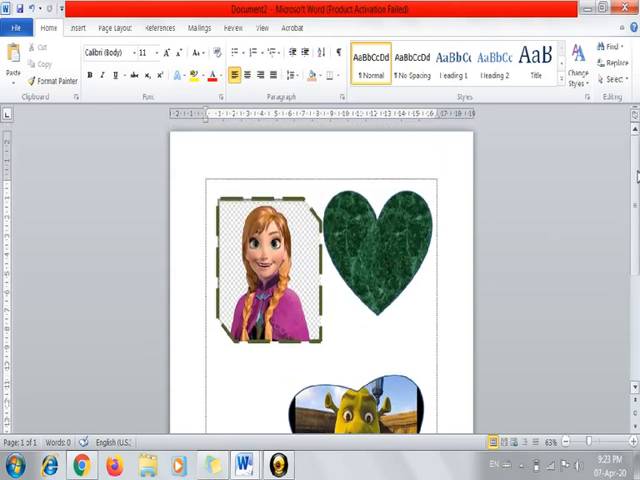
scroll("down", 3)
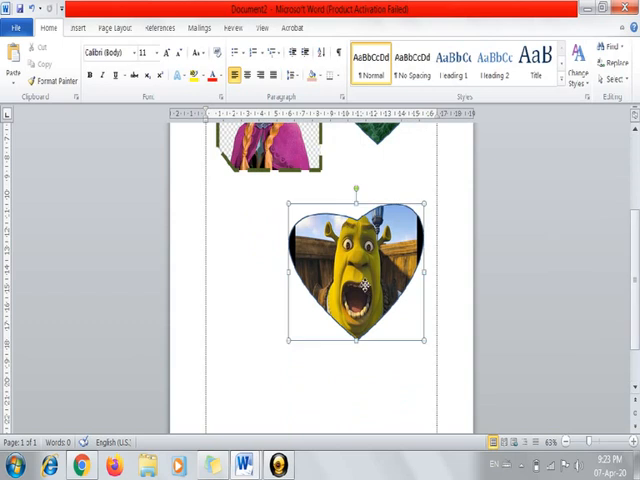
left_click_drag(356, 270, 356, 230)
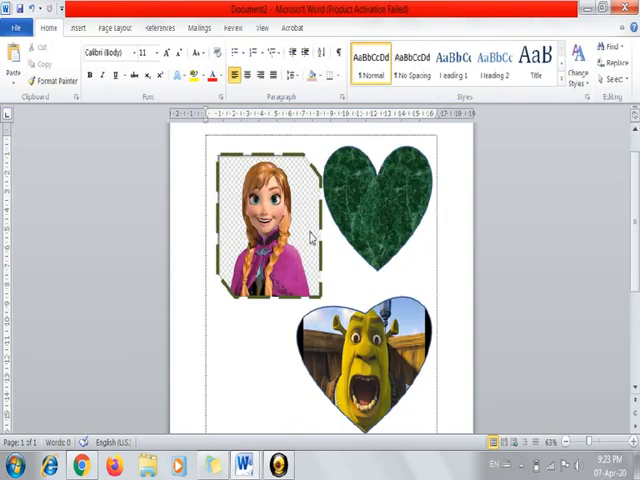
- Bring up the Save As window on the Documents library to save the layout
left_click(76, 28)
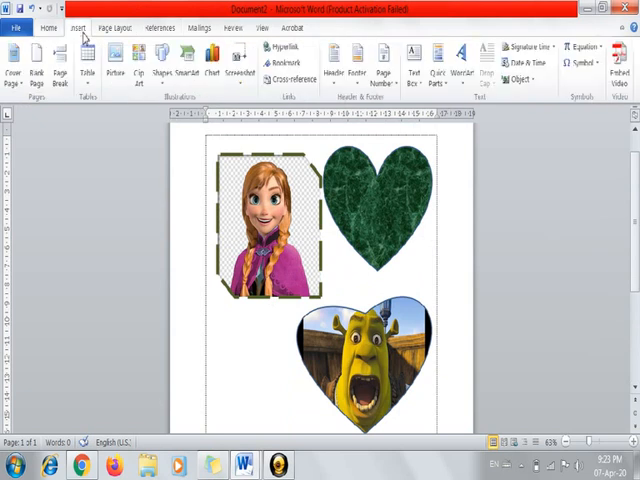
mouse_move(166, 68)
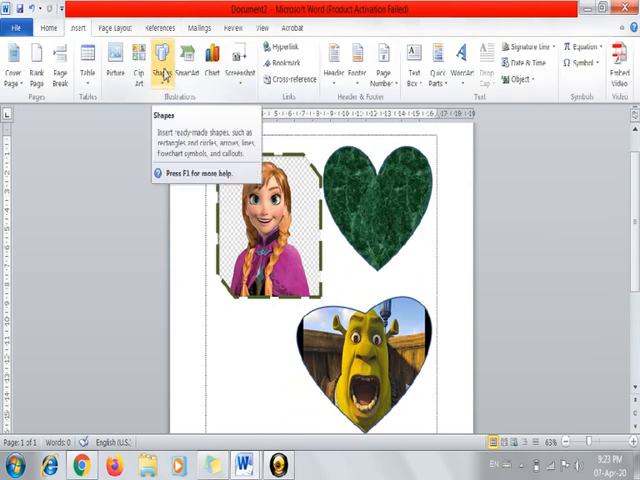
left_click(164, 72)
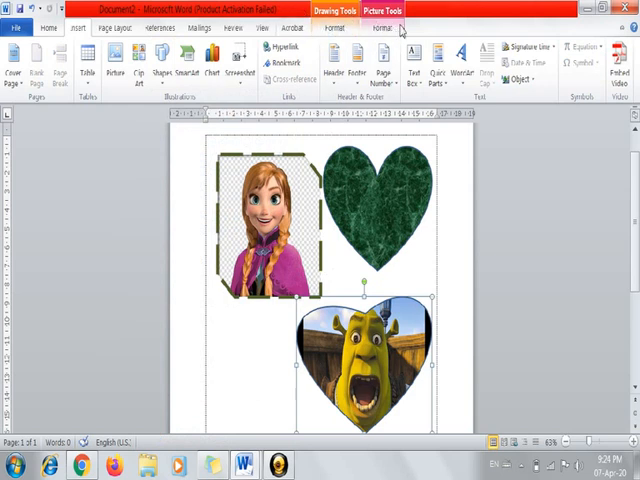
mouse_move(620, 208)
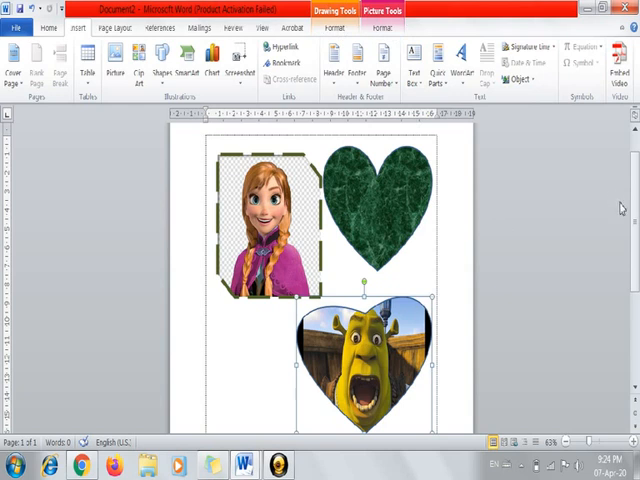
mouse_move(376, 258)
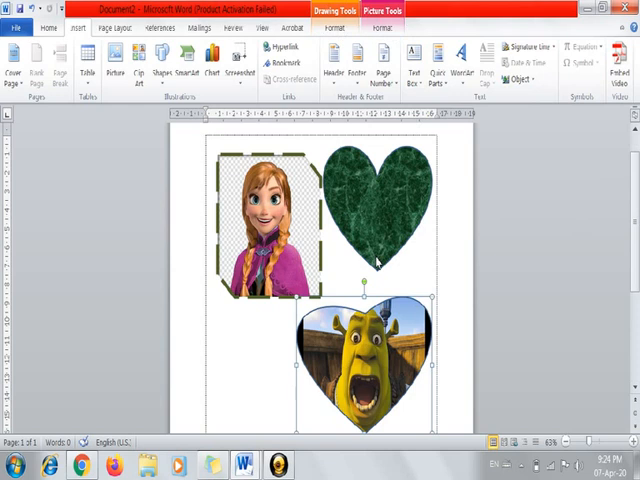
left_click(176, 264)
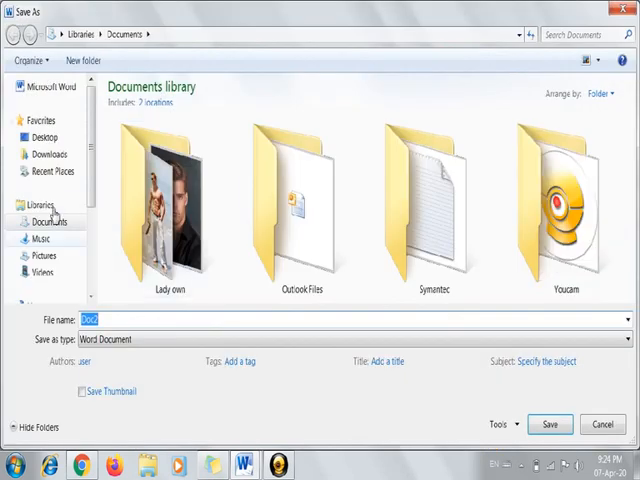
- Save the document as SHAPES in the GRADE 3 folder via Save As
left_click(44, 136)
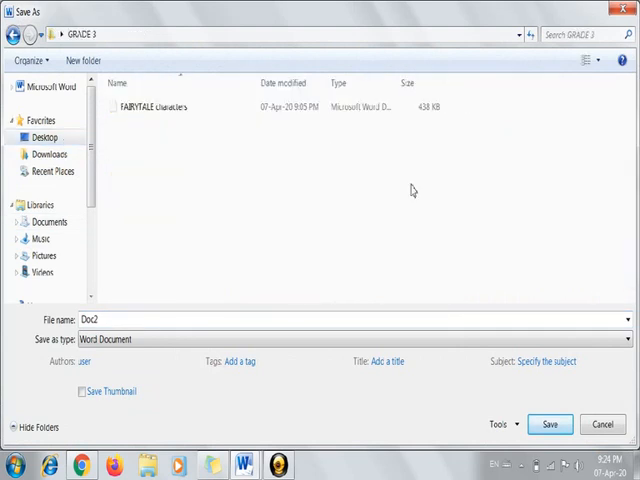
left_click(100, 320)
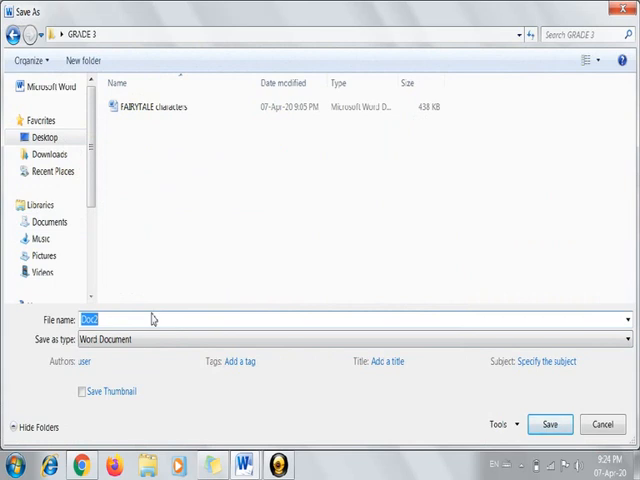
mouse_move(160, 384)
type("SHAPES")
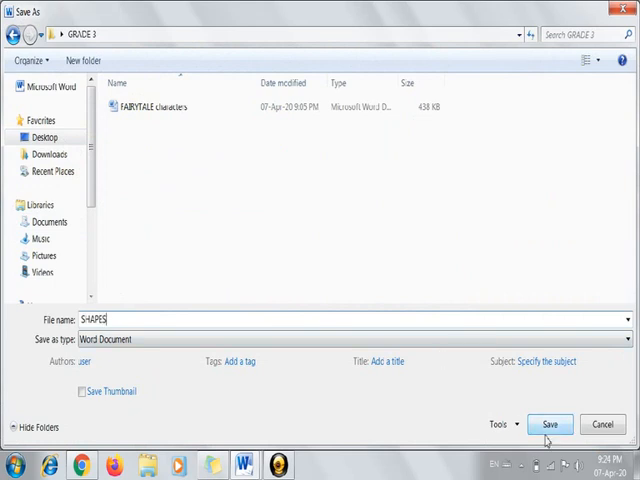
left_click(558, 422)
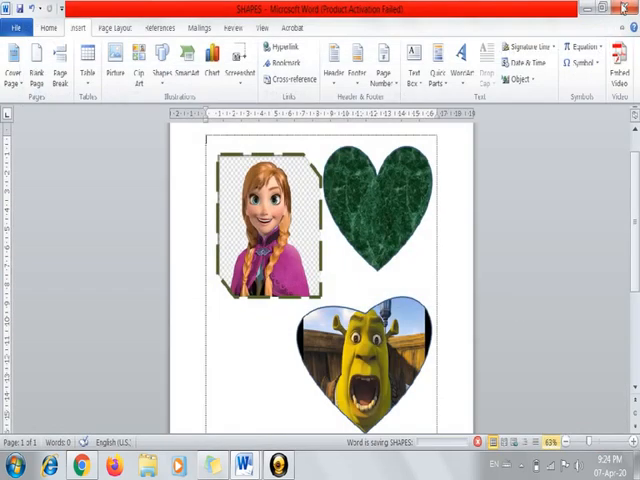